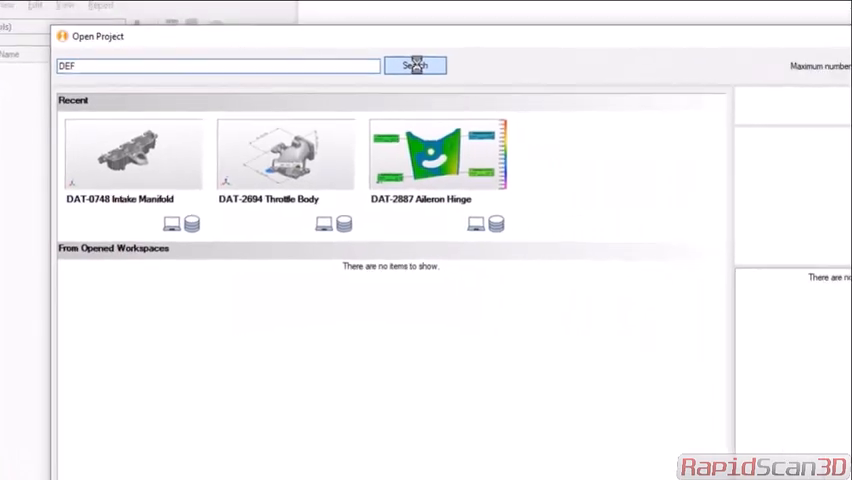
- Search the workspace and show the Inner Car door project's details
click(414, 64)
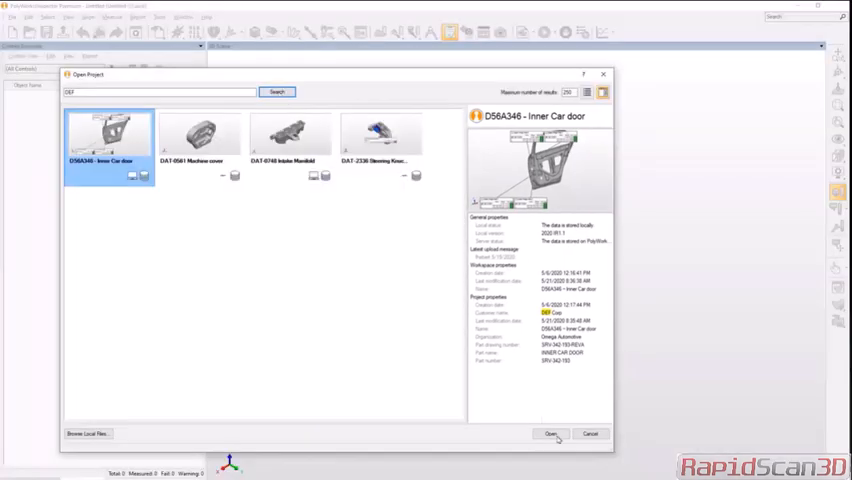
- Load the Inner Car door project with its pieces and trend chart, then search 'Hand' for another project
click(550, 432)
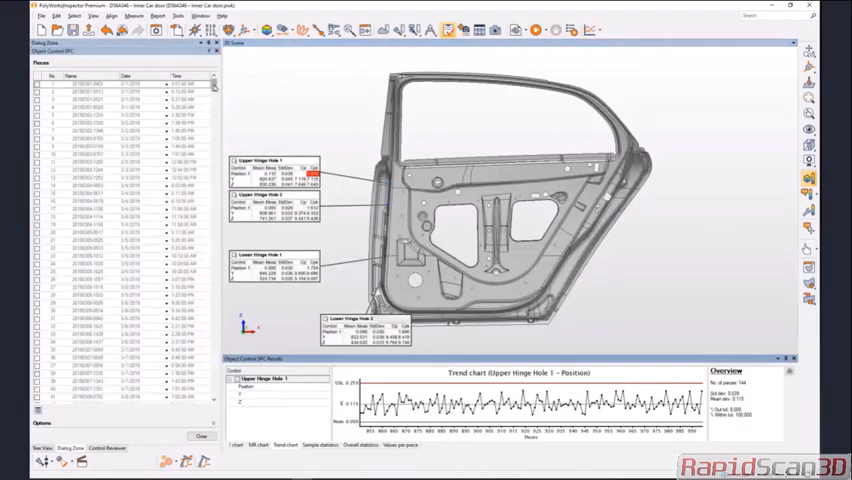
scroll(down, 3)
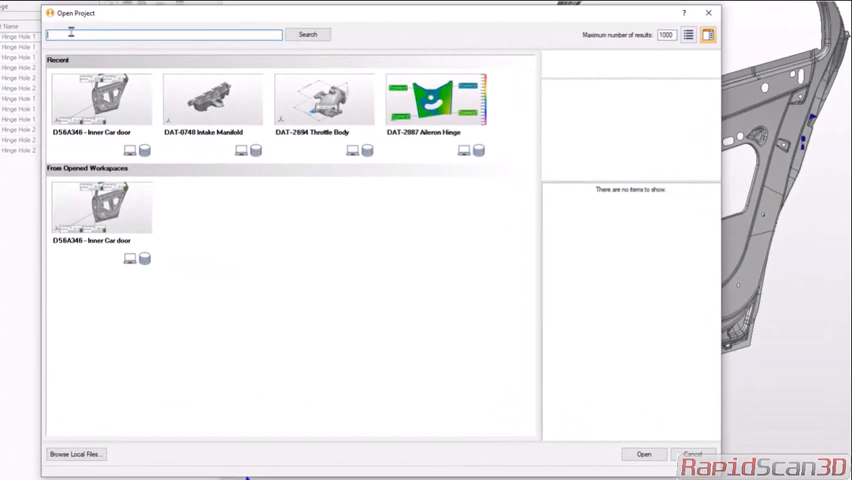
text(Hand)
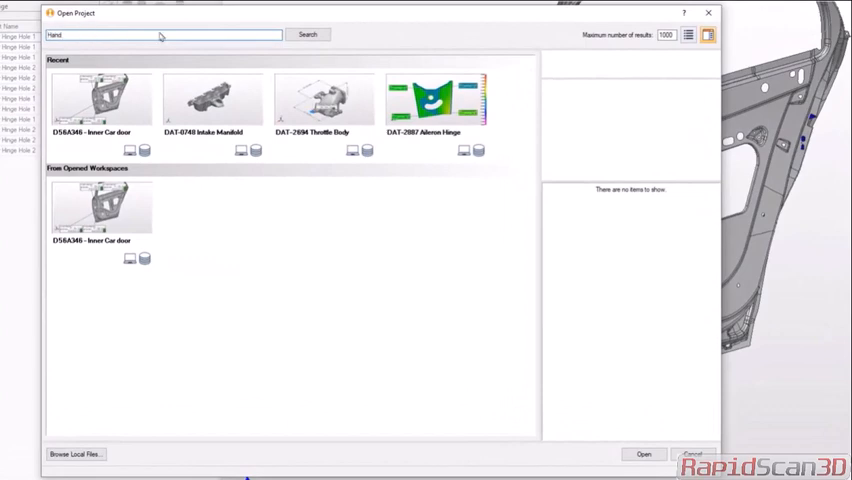